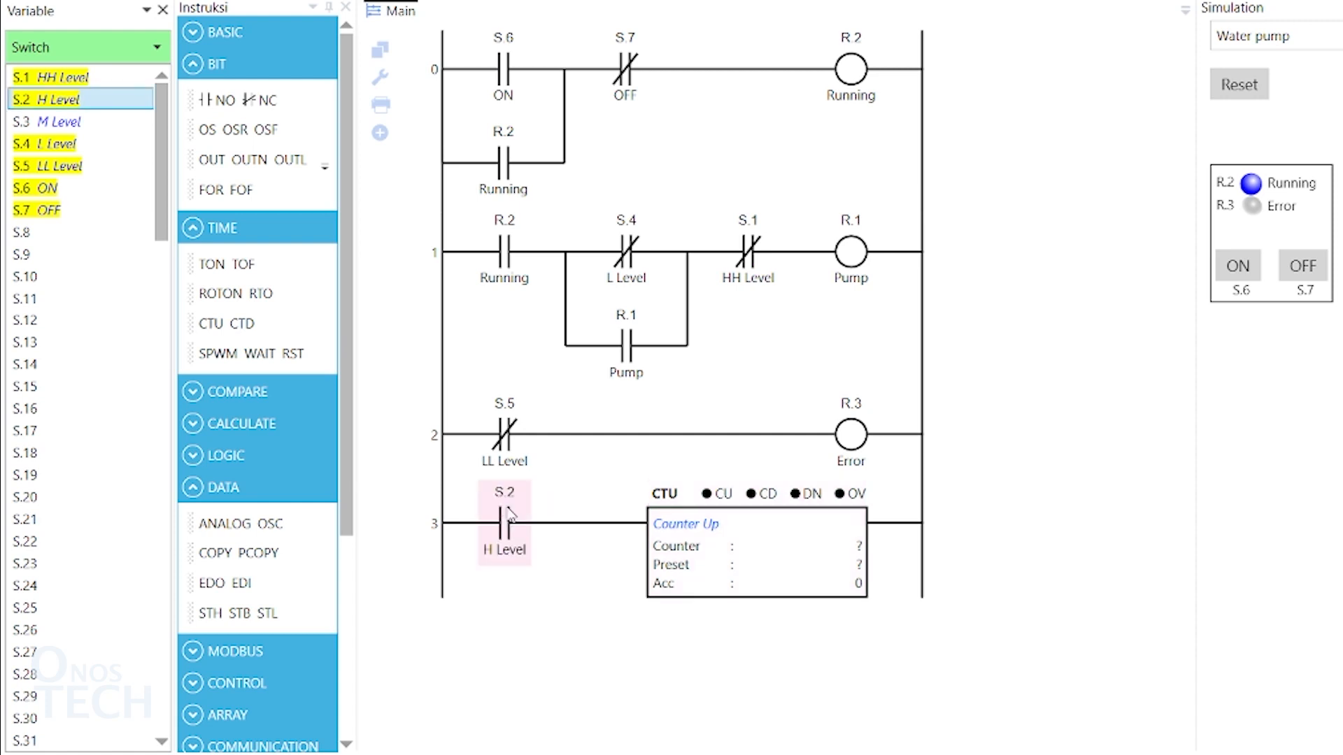
Assign counter C.1 with preset 5 and add rung 4 with C.1.DN latching B.1, B.2 and resetting C.1.
left_click(754, 523)
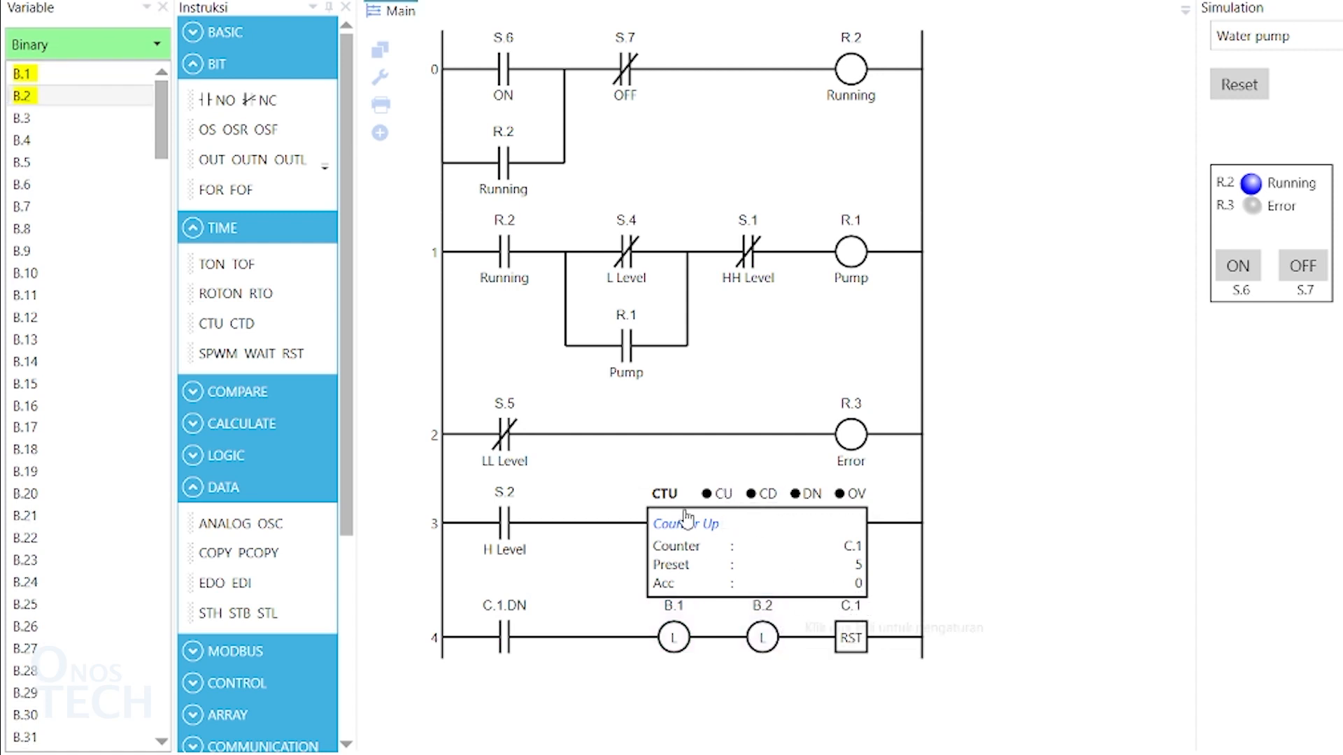
Add rung 5 with B.2 driving TON T.1 (1000 ms, preset 10) and rung 6 with T.1.DN unlatching B.1 and B.2.
left_click(379, 132)
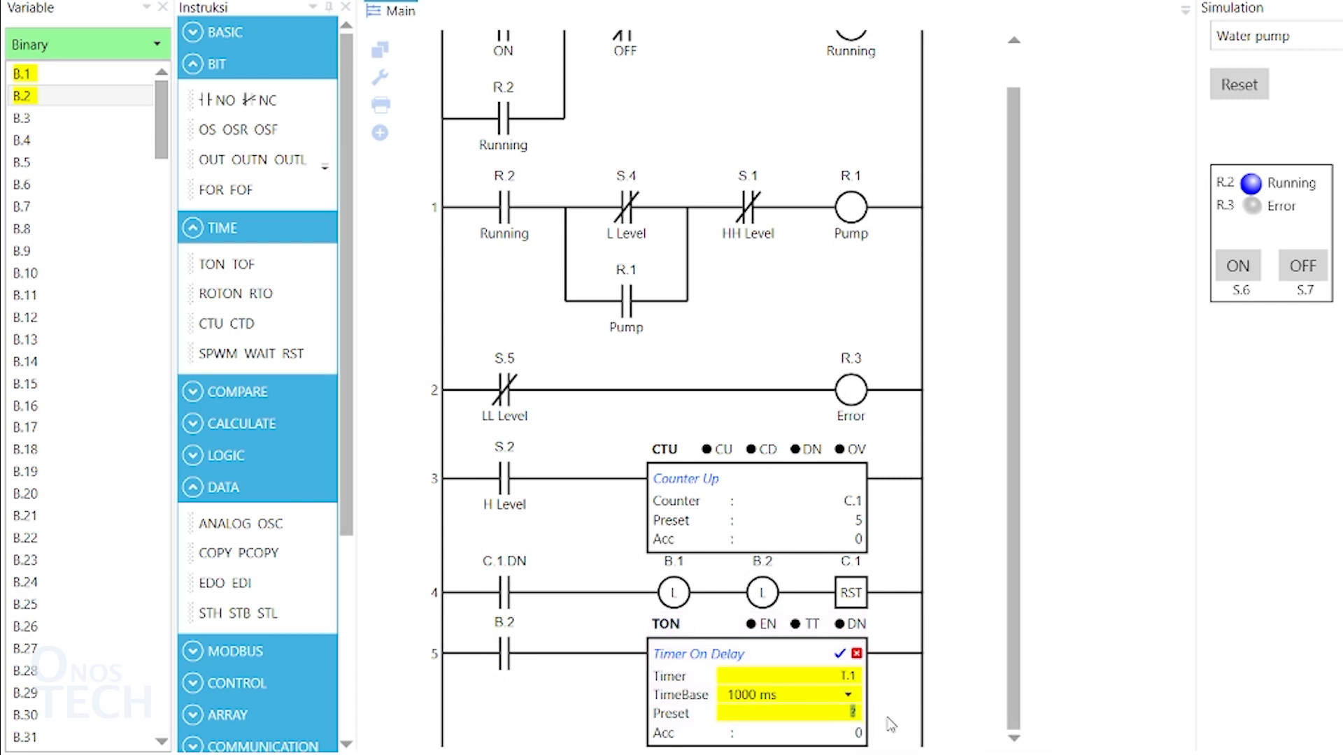
left_click(841, 653)
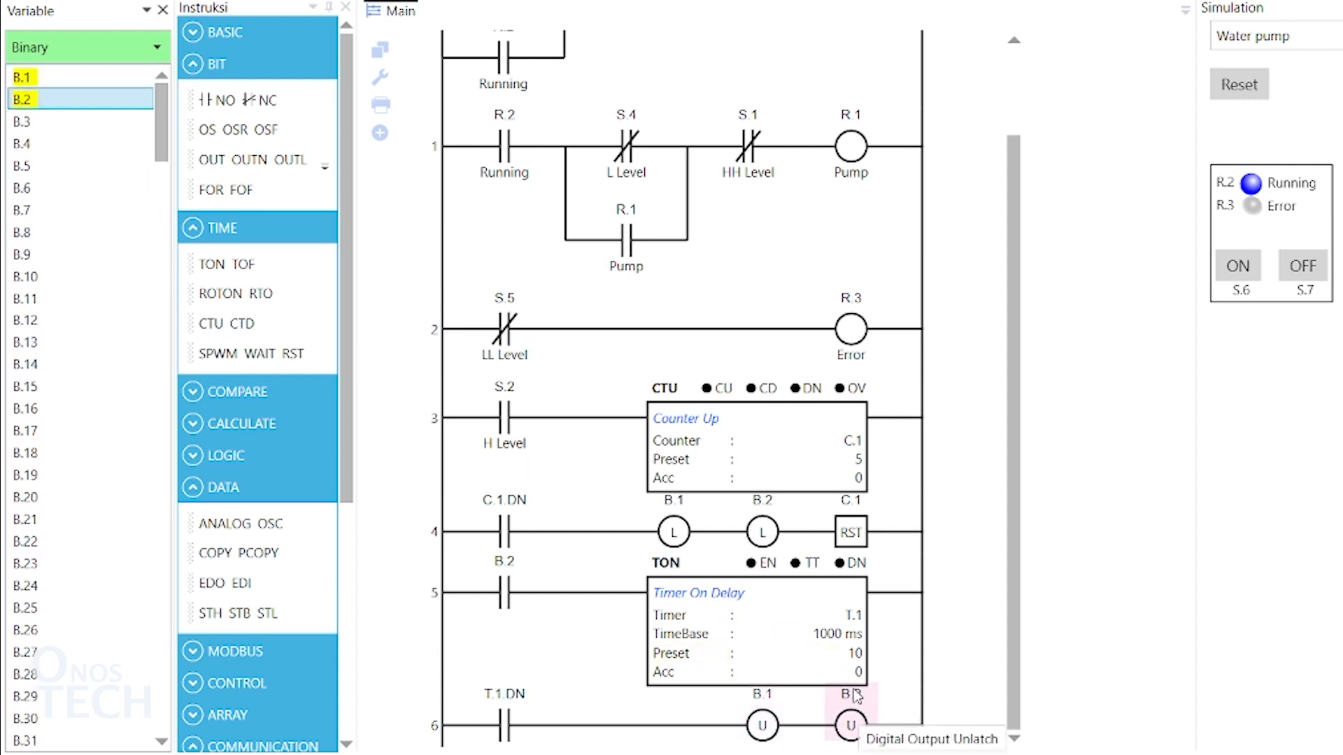
Add a T.1.DN parallel branch and an NC B.1 contact on rung 1, then show the water pump simulation.
left_click(224, 32)
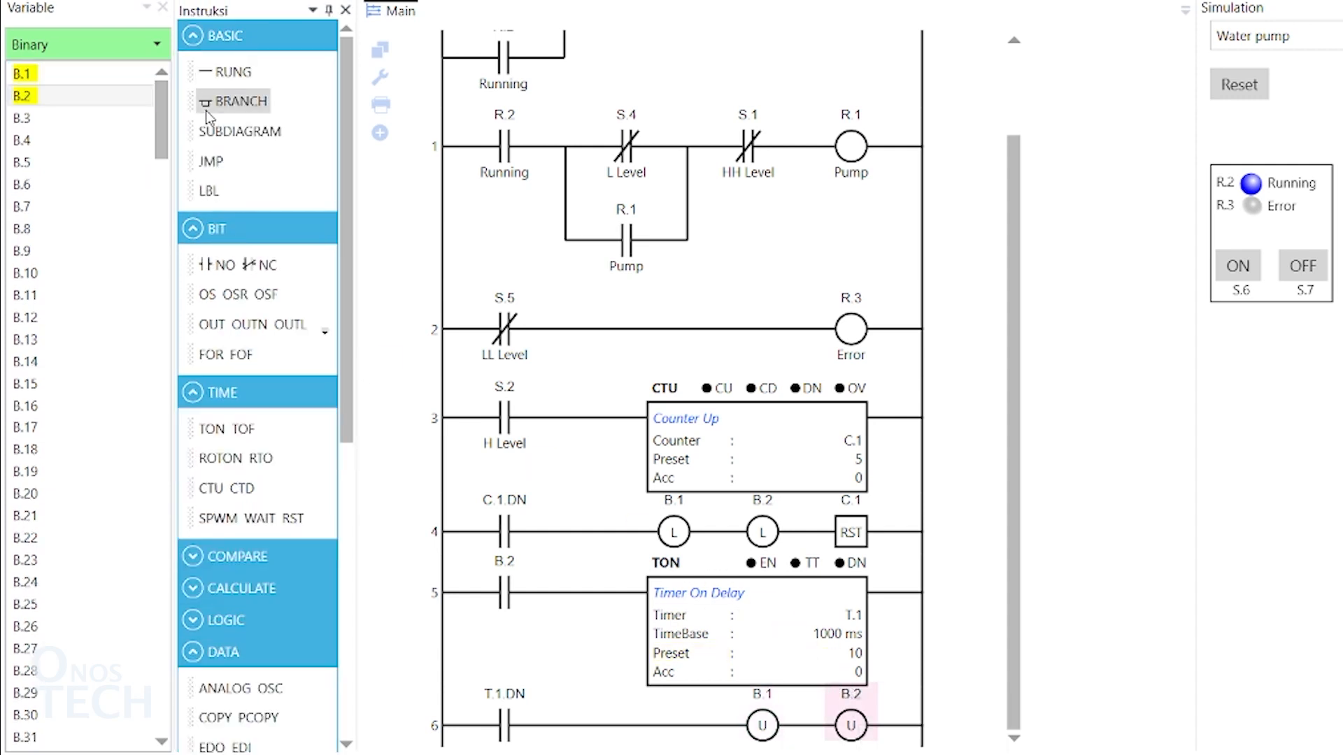
left_click_drag(232, 101, 582, 239)
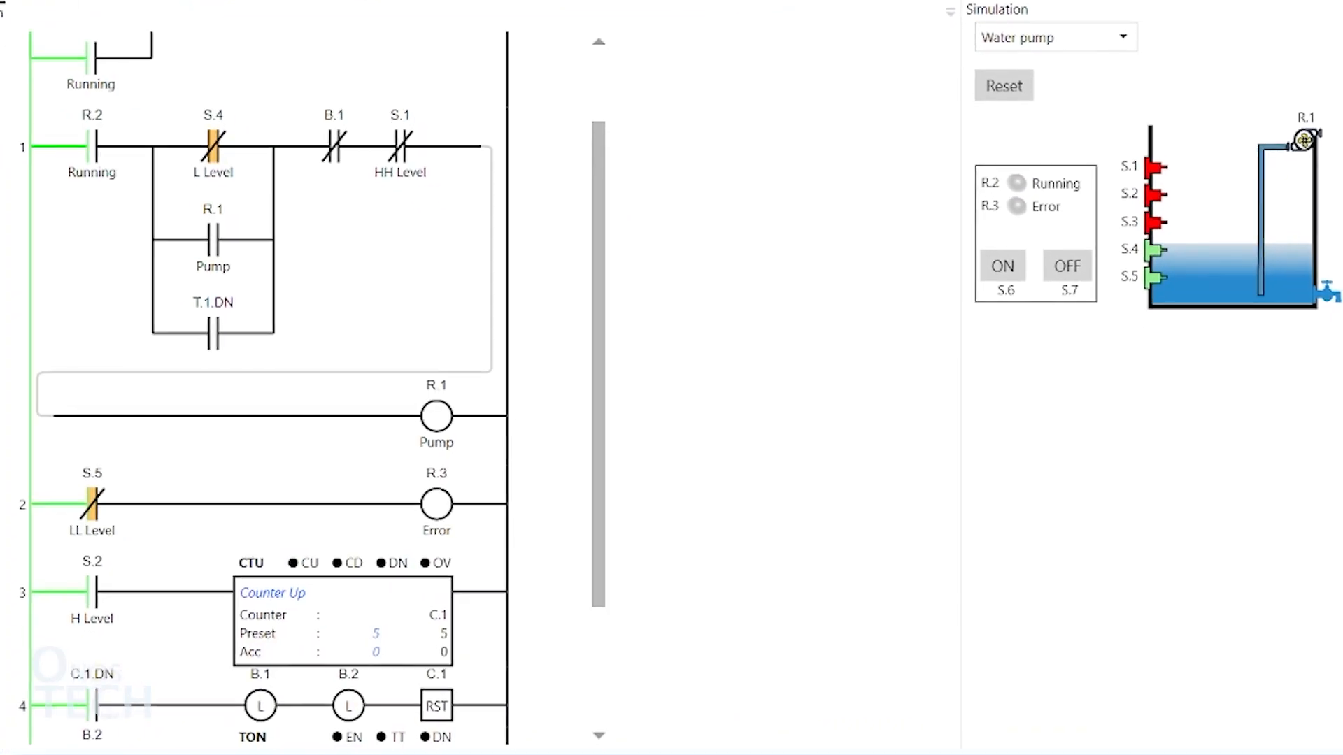
Switch the simulated pump system ON so the tank cycles and counter C.1 accumulates to 4.
left_click(1002, 266)
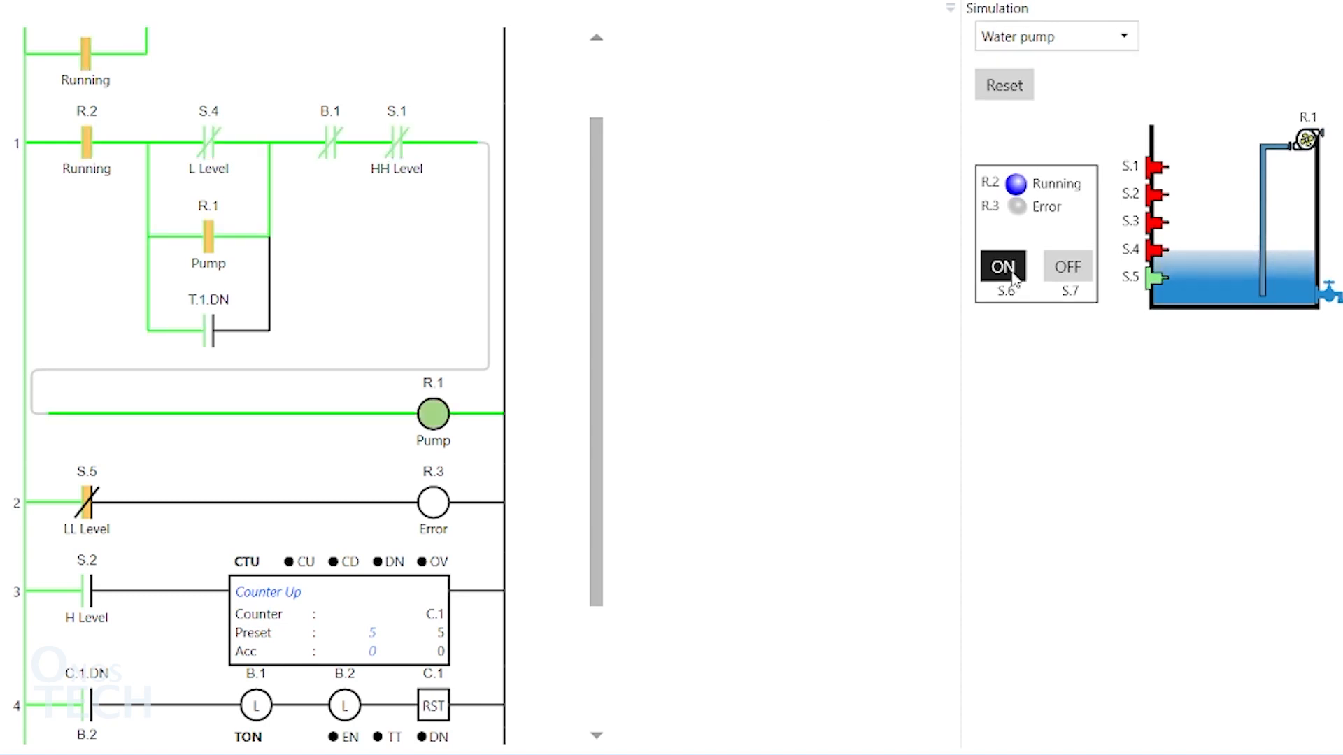
left_click(1005, 265)
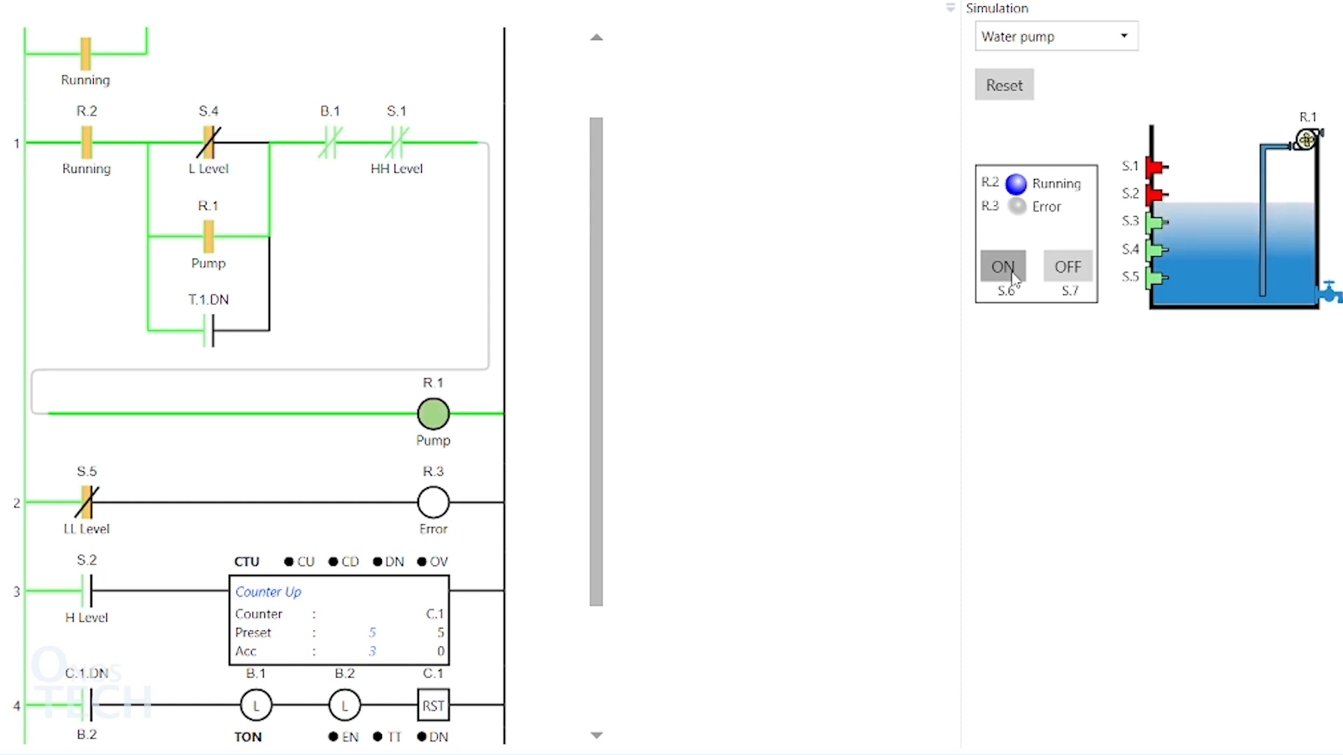
left_click(1003, 265)
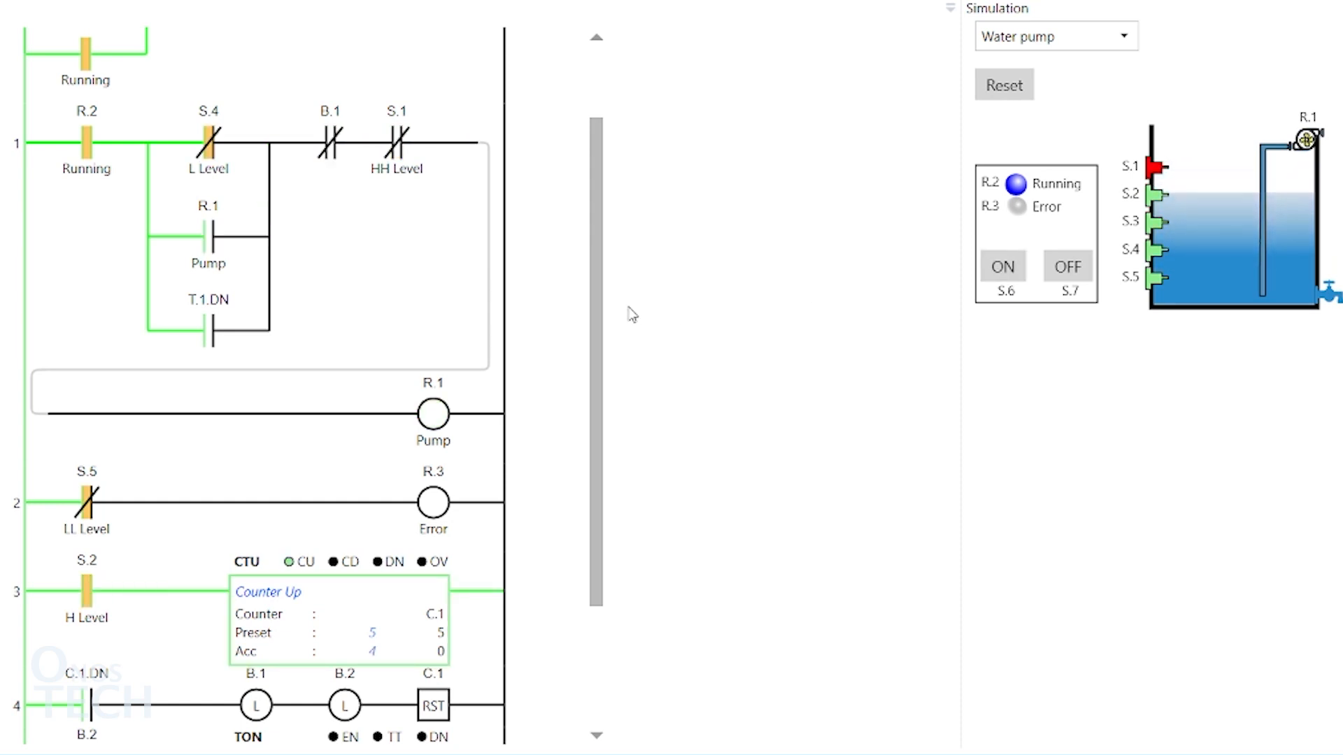
scroll("down", 3)
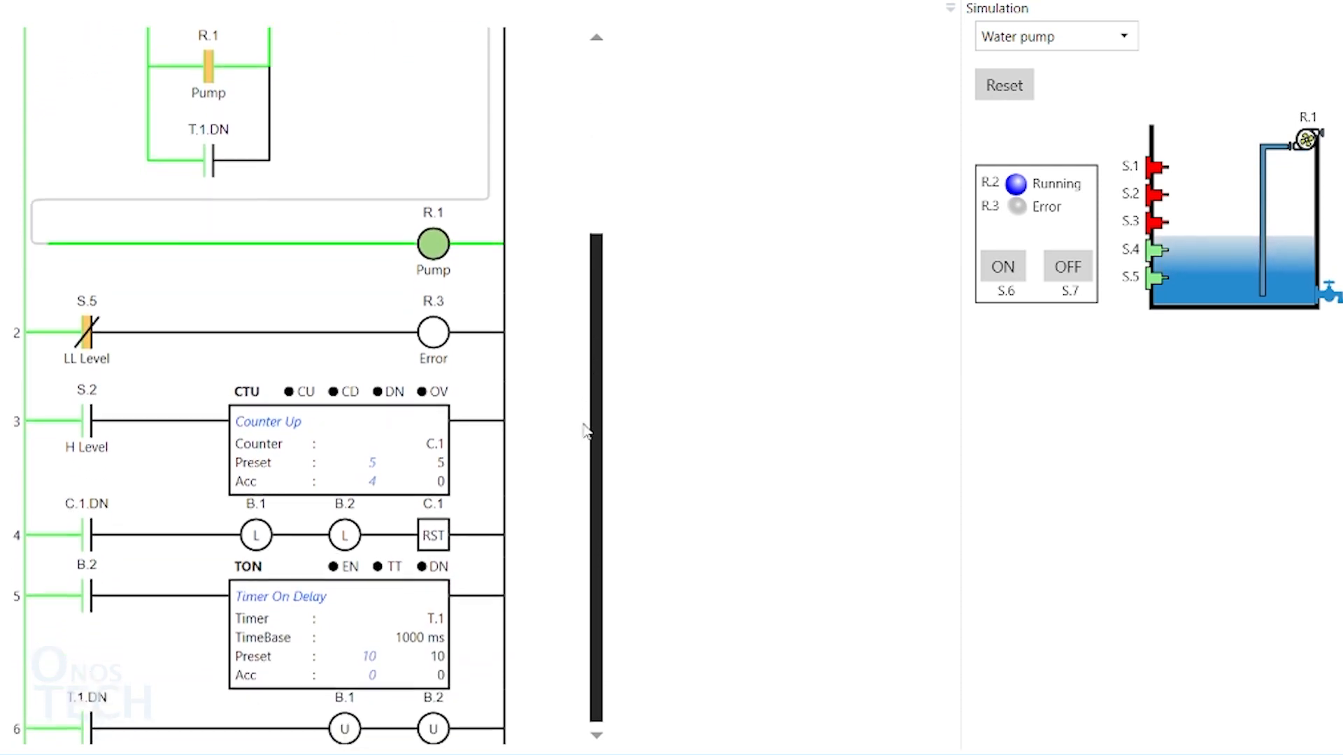